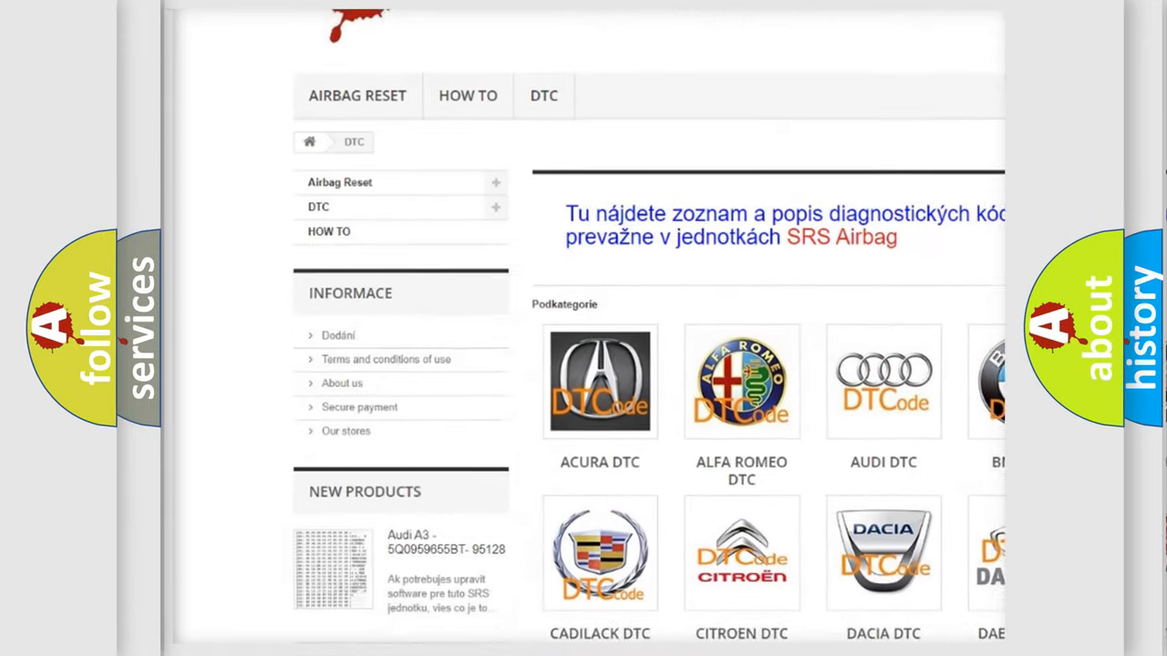
scroll("down", 3)
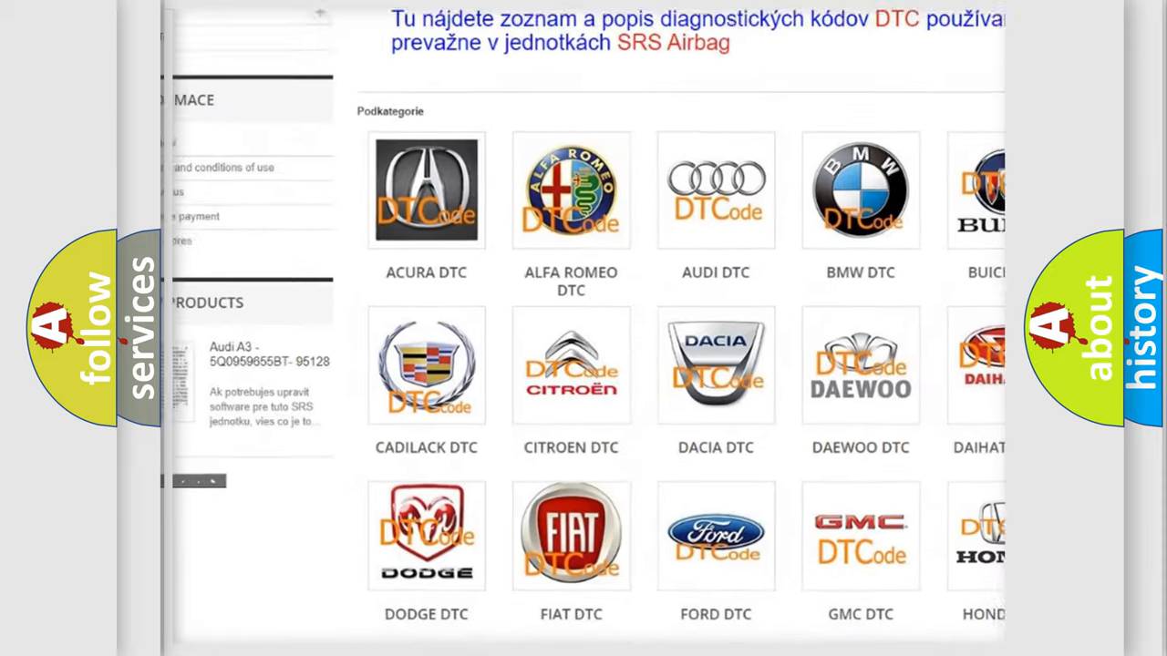
scroll("down", 3)
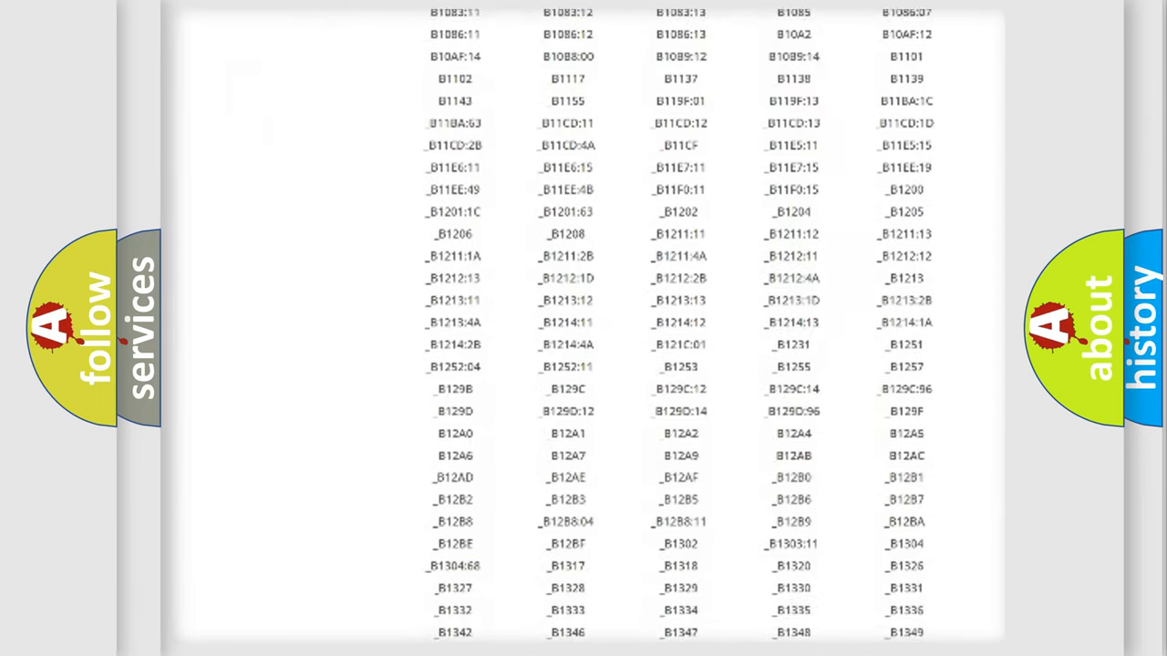
scroll("down", 3)
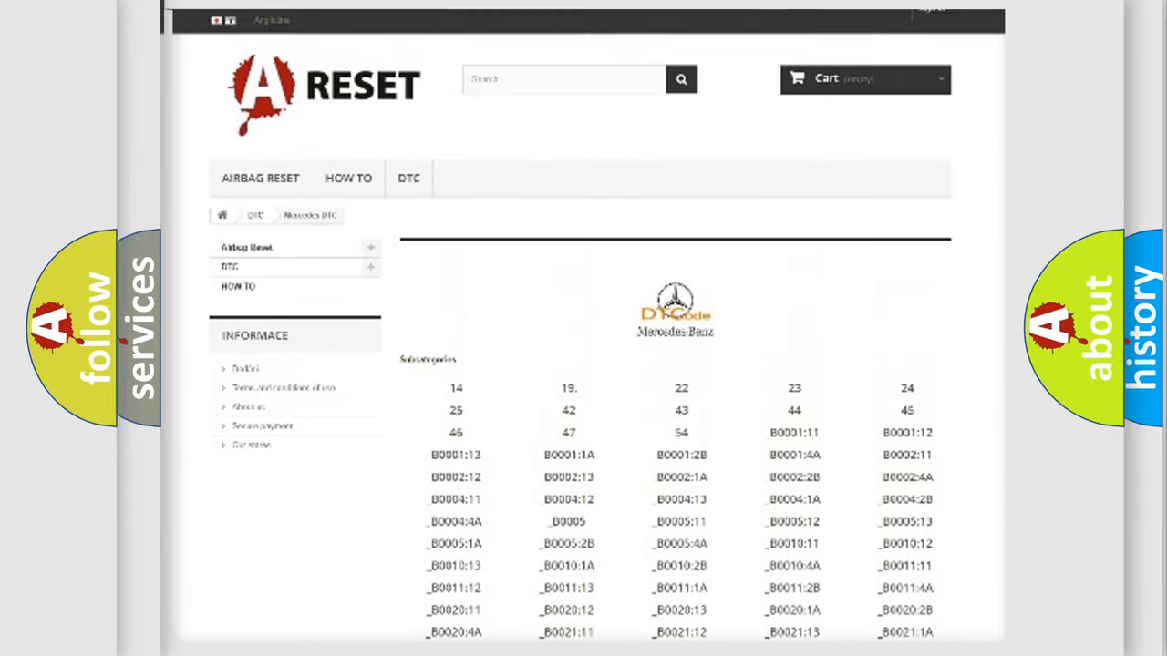
scroll("up", 3)
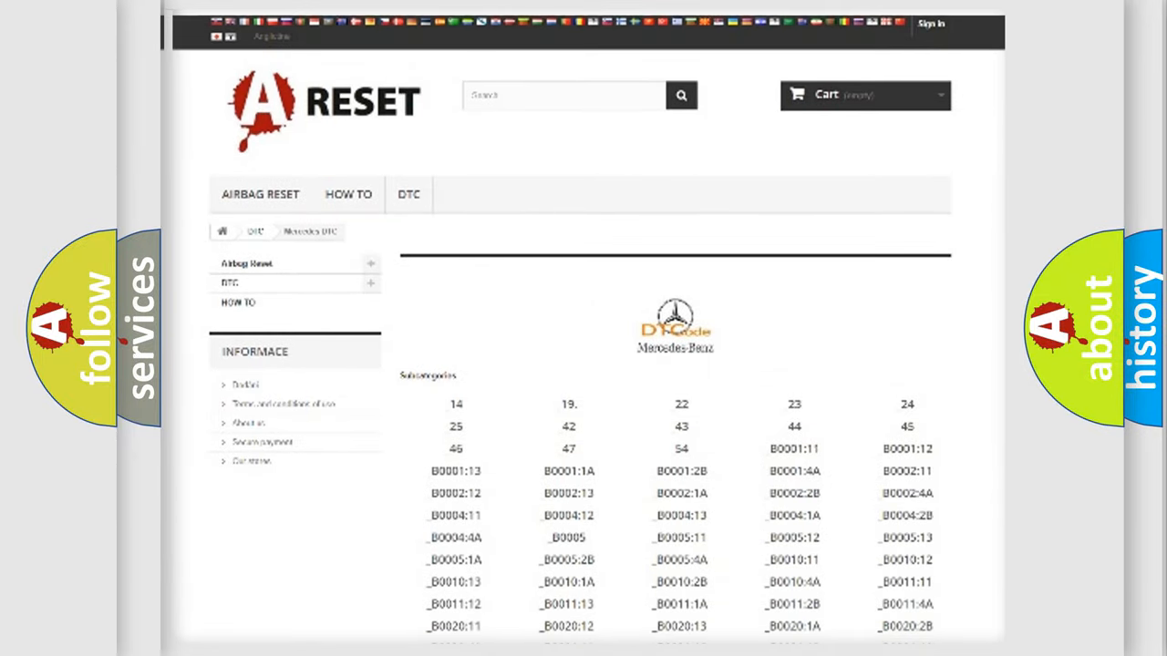